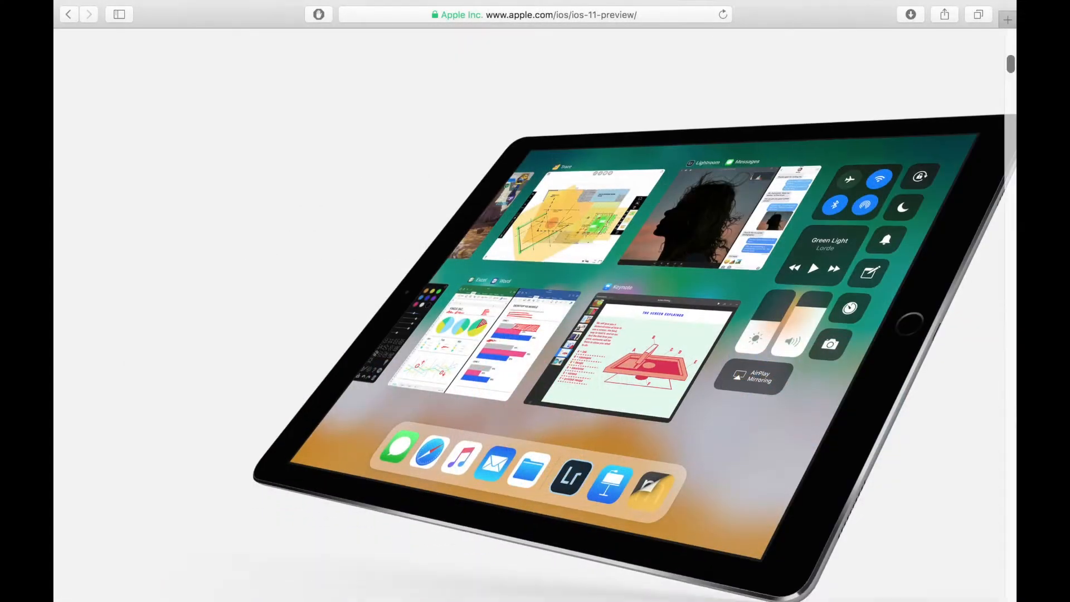
# Step: Scroll the apple.com iOS 11 page past Files, Dock, Multitasking and Drag and Drop to Apple Pencil
pyautogui.scroll(-3)
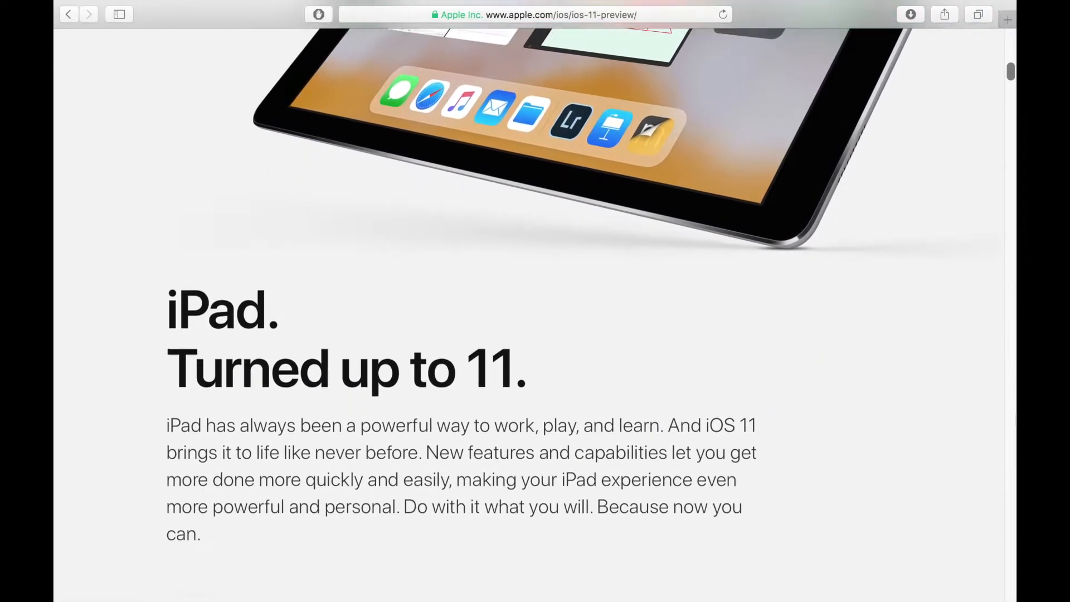
pyautogui.scroll(-3)
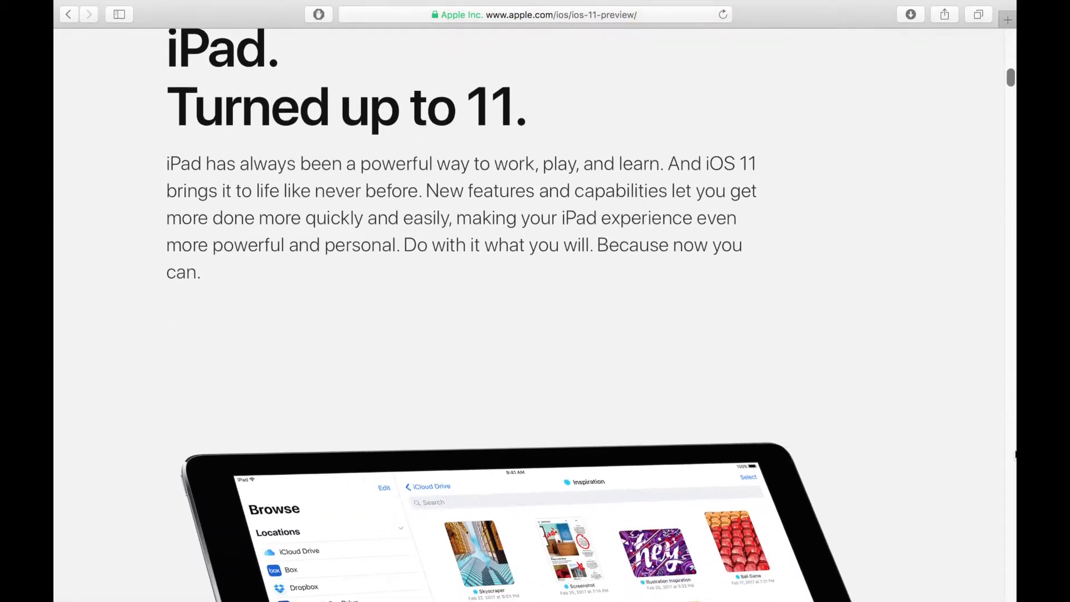
pyautogui.scroll(-3)
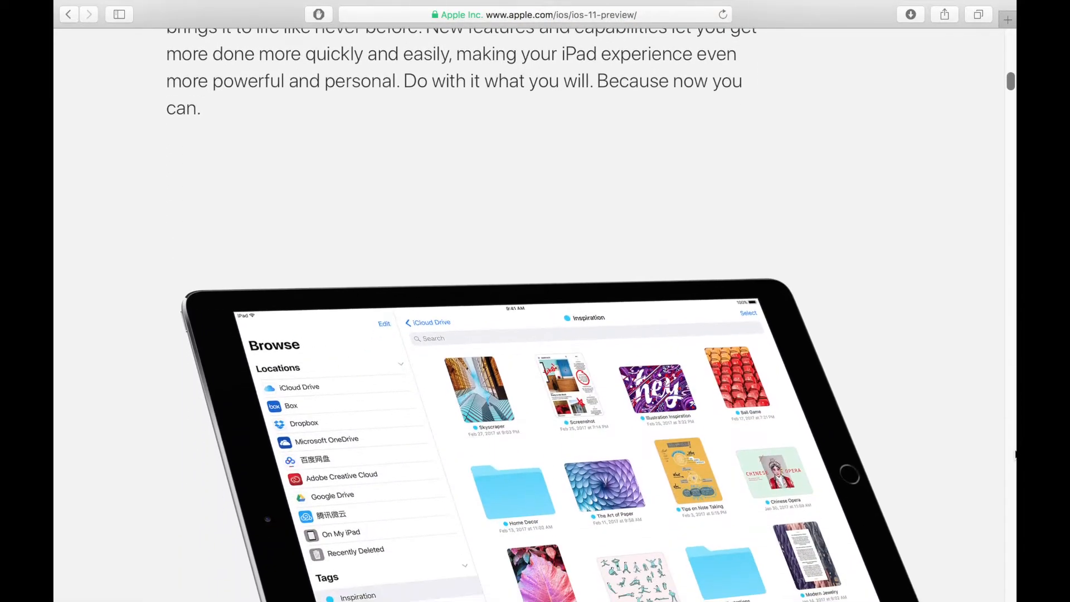
pyautogui.scroll(-3)
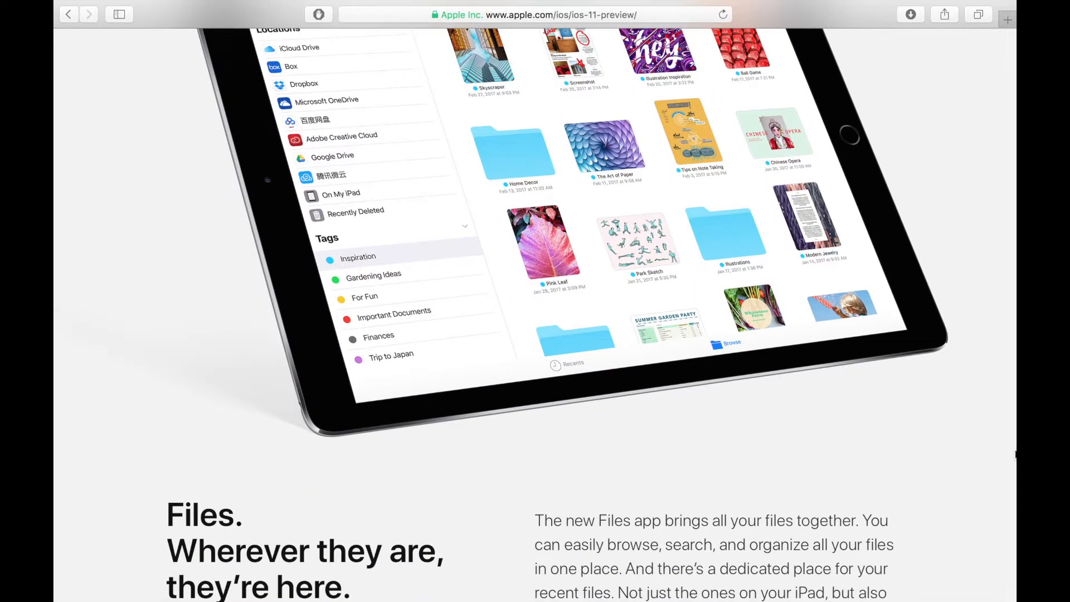
pyautogui.scroll(-3)
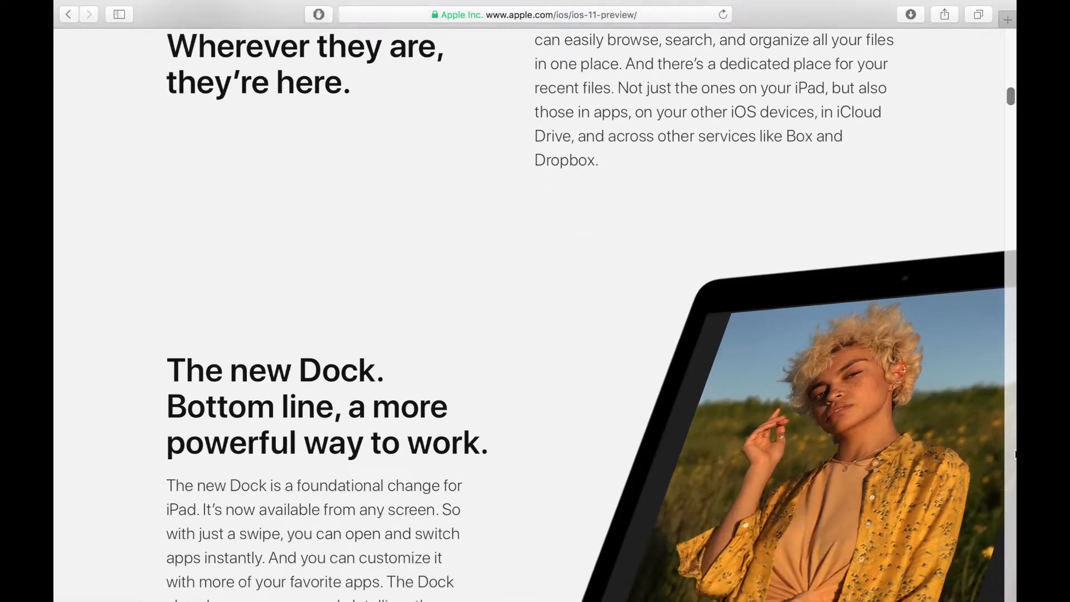
pyautogui.scroll(-3)
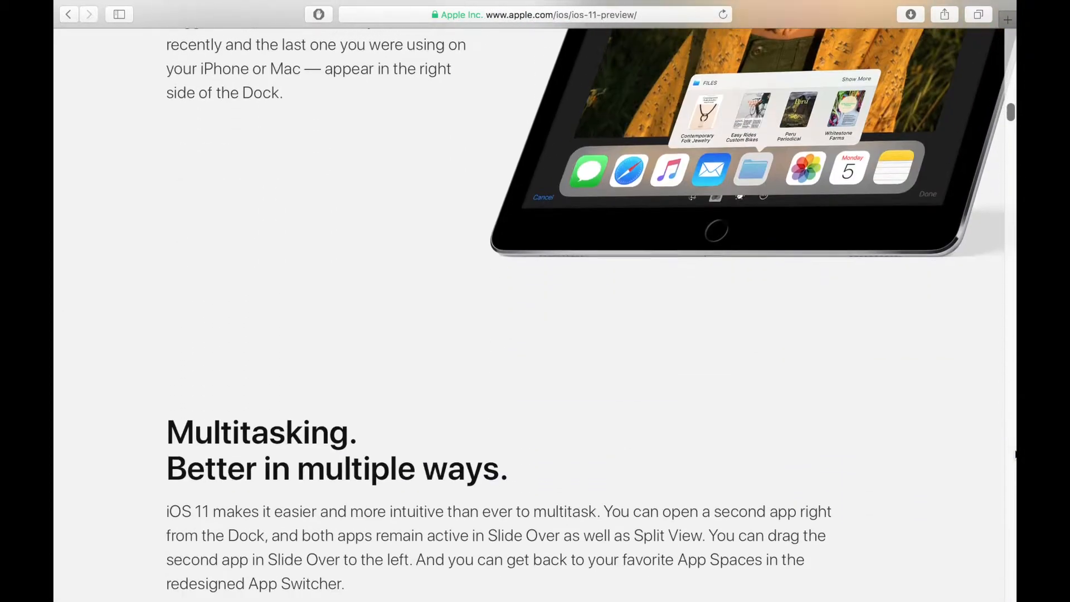
pyautogui.scroll(-3)
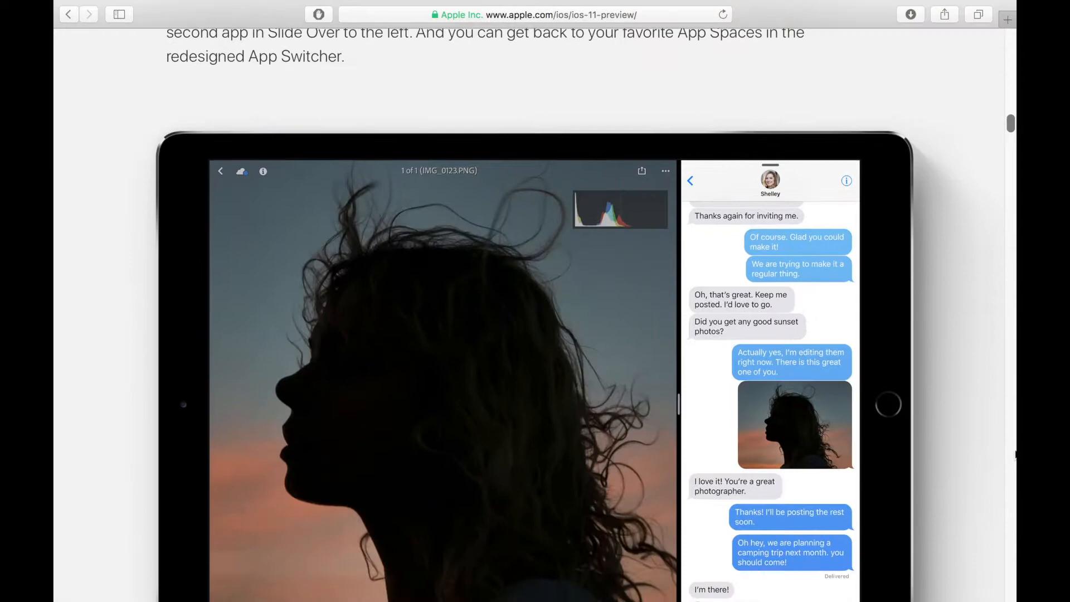
pyautogui.scroll(-3)
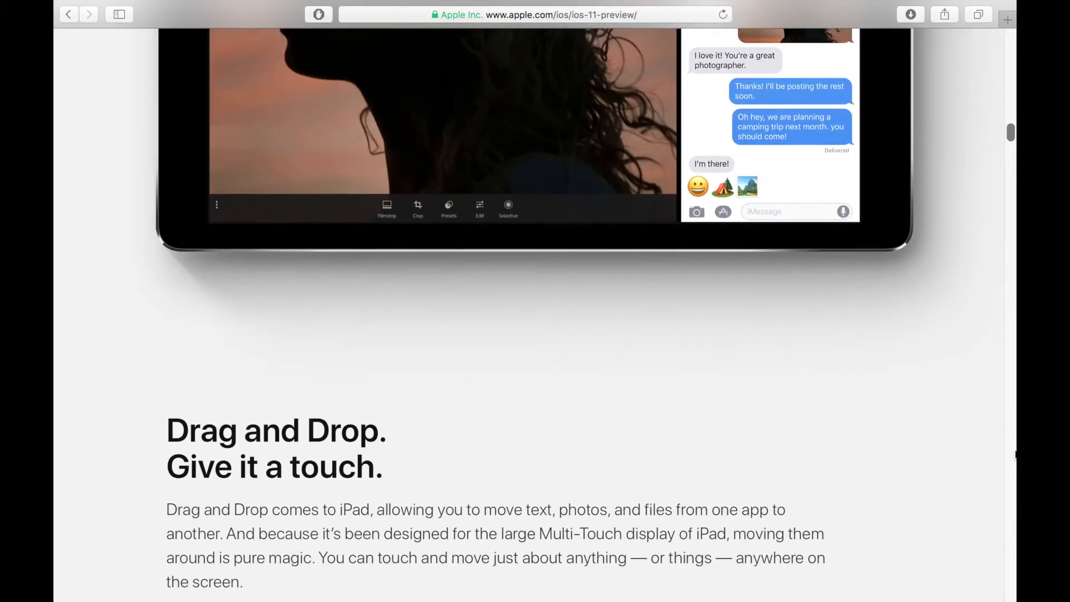
pyautogui.scroll(-3)
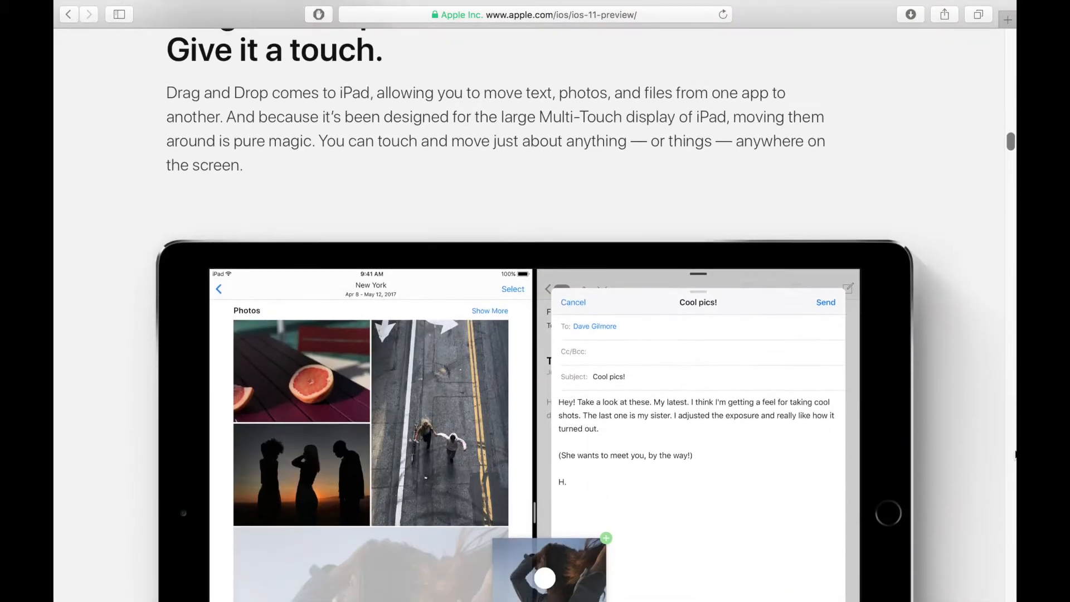
pyautogui.scroll(-3)
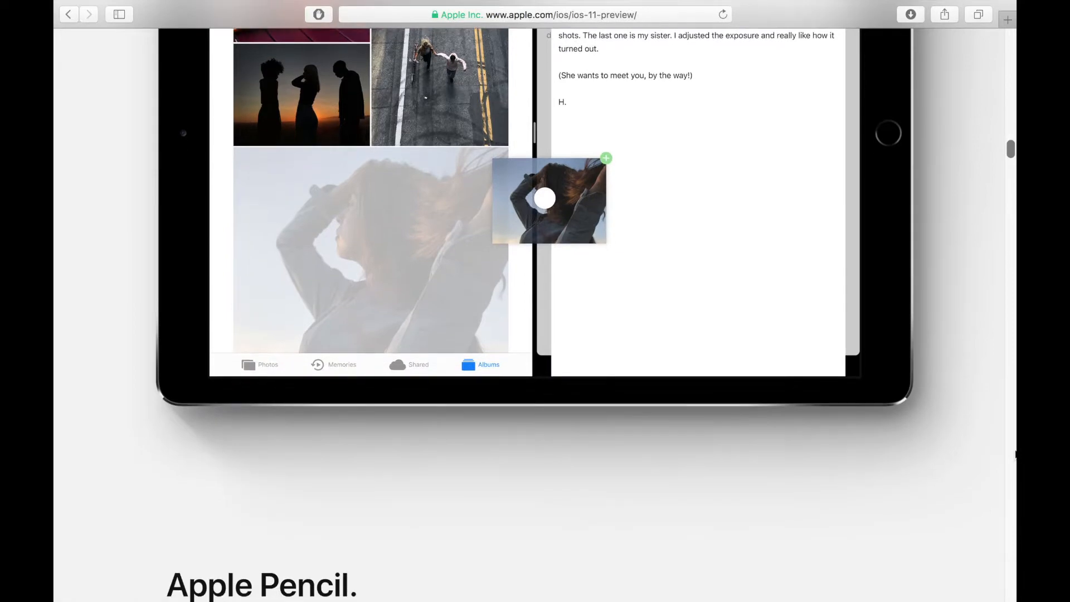
pyautogui.scroll(-3)
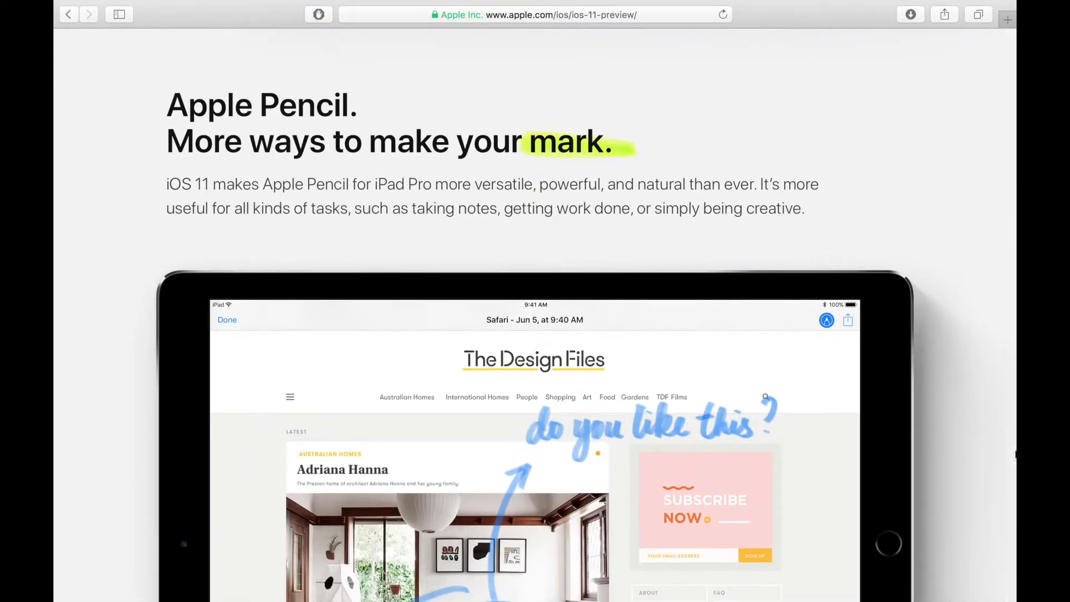
pyautogui.scroll(-3)
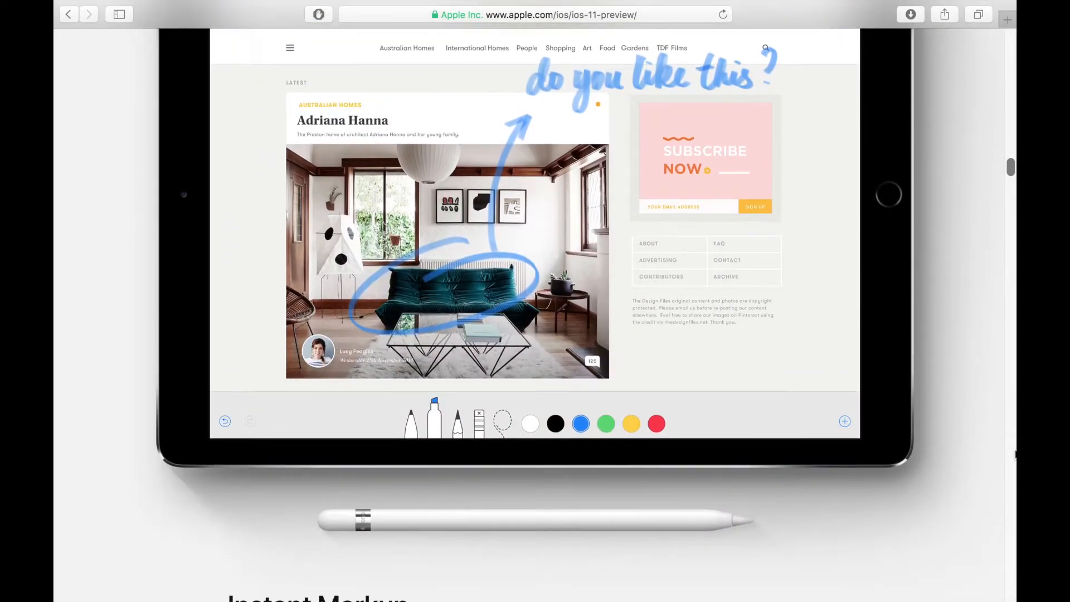
pyautogui.scroll(-3)
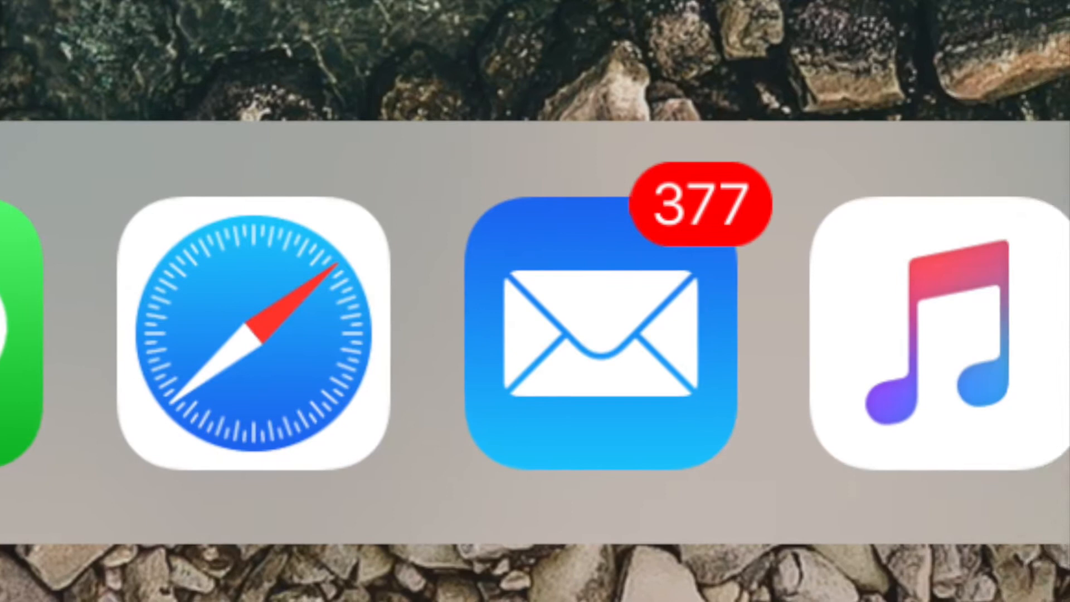
pyautogui.hscroll(3)
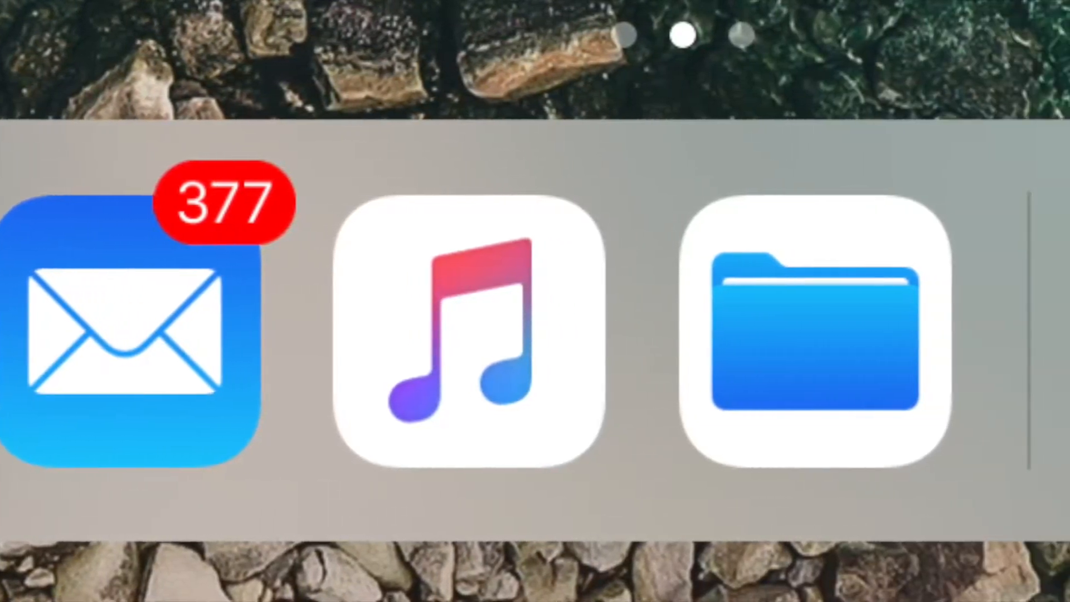
pyautogui.hscroll(-3)
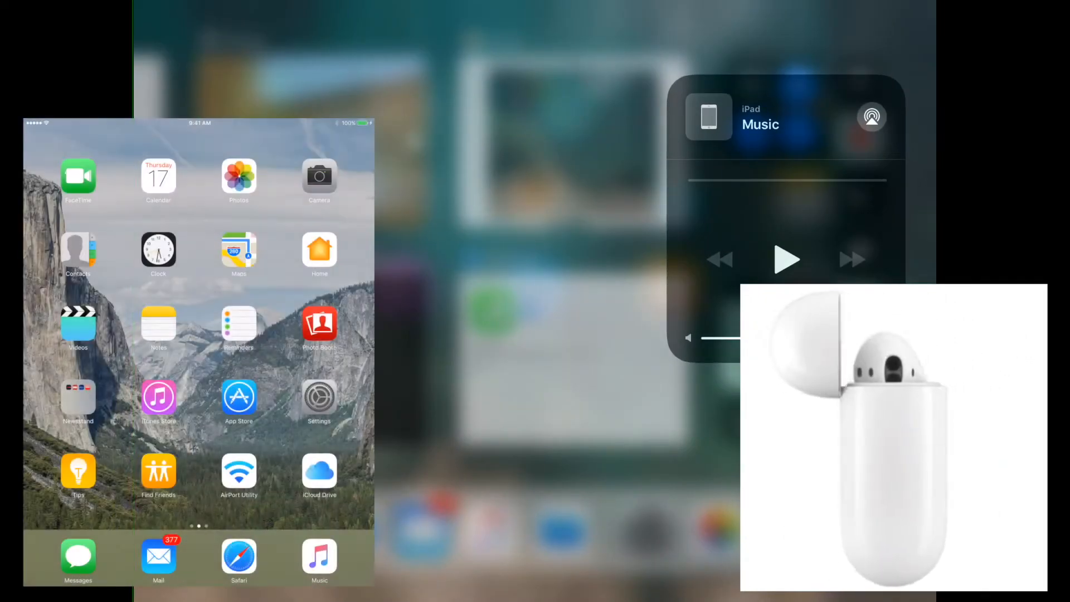
# Step: Route audio to the AirPods from the AirPlay picker, then move on to the app switcher and Instant Notes section
pyautogui.click(872, 116)
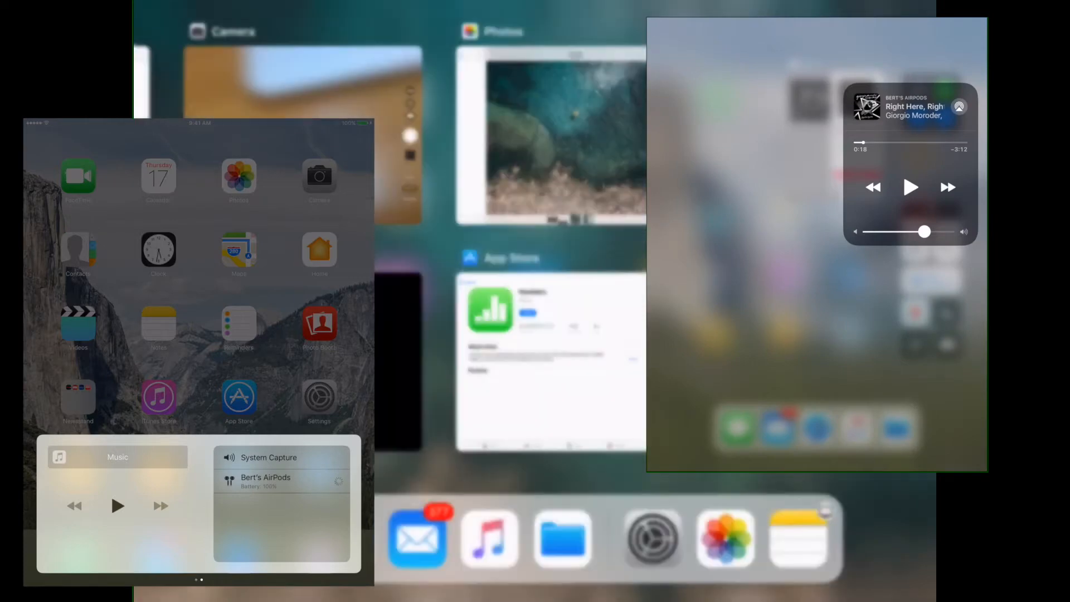
pyautogui.click(959, 107)
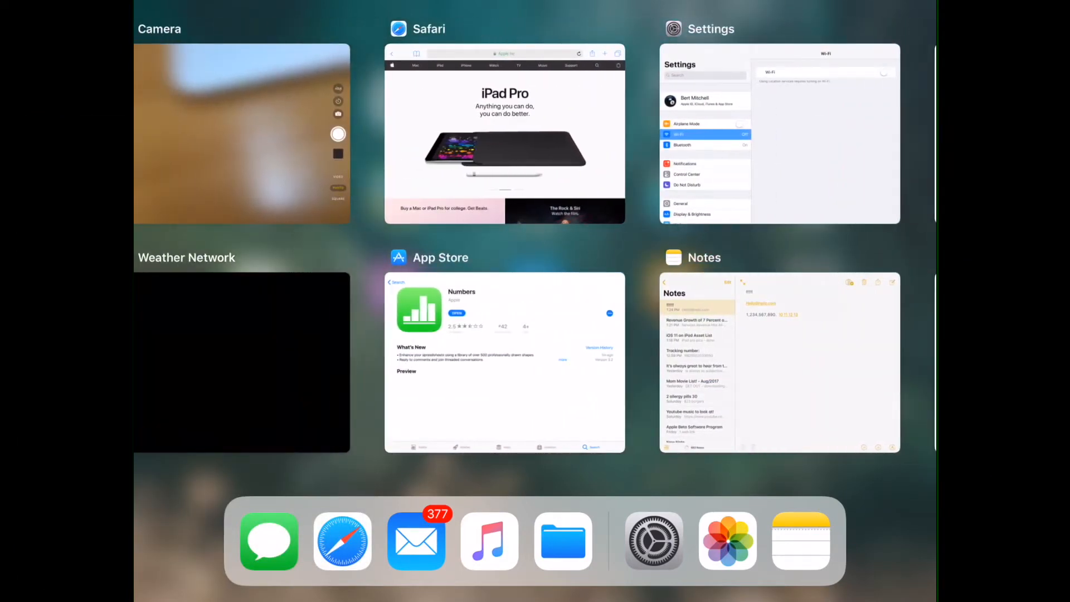
pyautogui.hscroll(3)
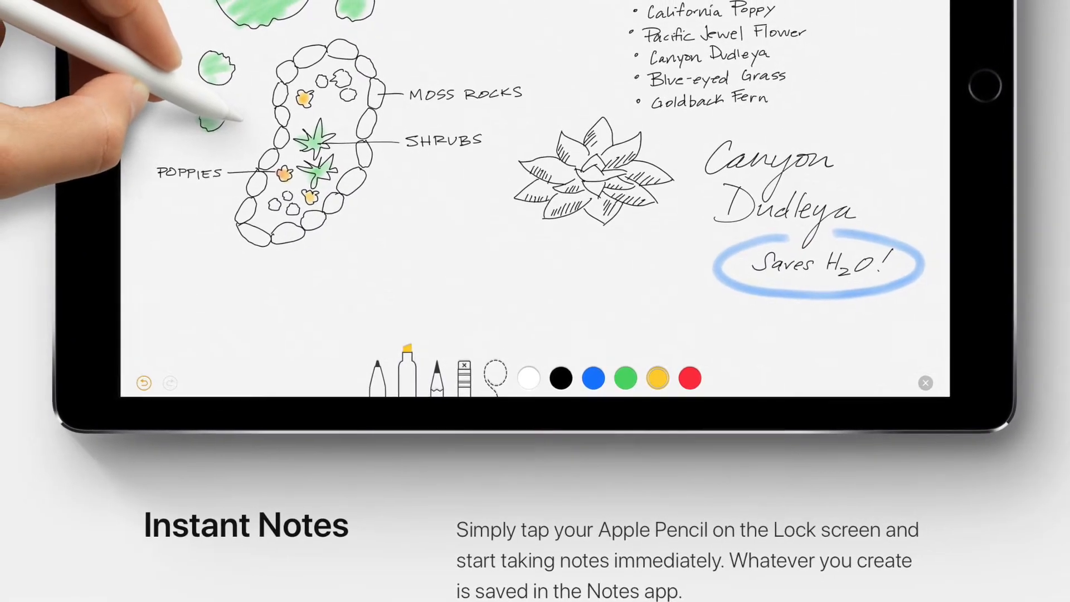
# Step: Scroll the Instant Notes preview showing the garden sketch with plant list and 'Saves H2O!'
pyautogui.scroll(3)
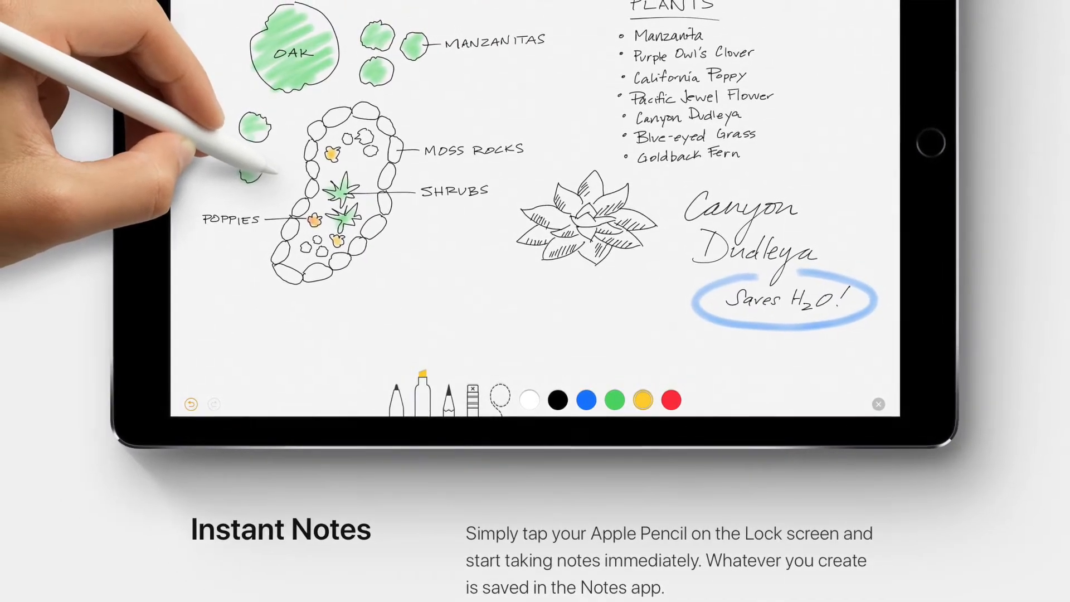
pyautogui.scroll(-3)
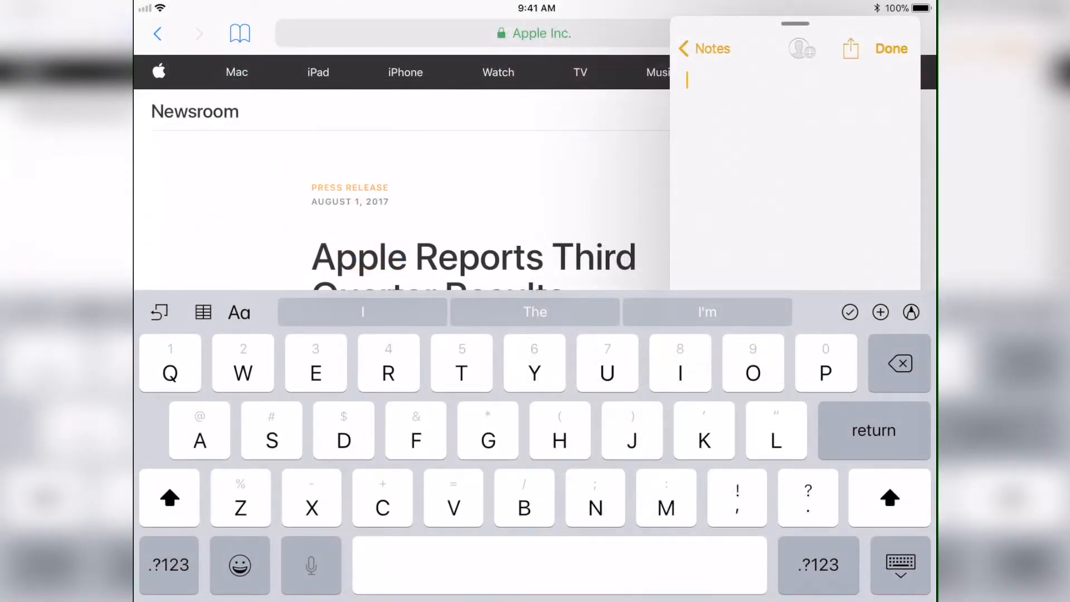
# Step: Edit the Slide Over note above the Third Quarter Results article and finish with Done
pyautogui.click(891, 48)
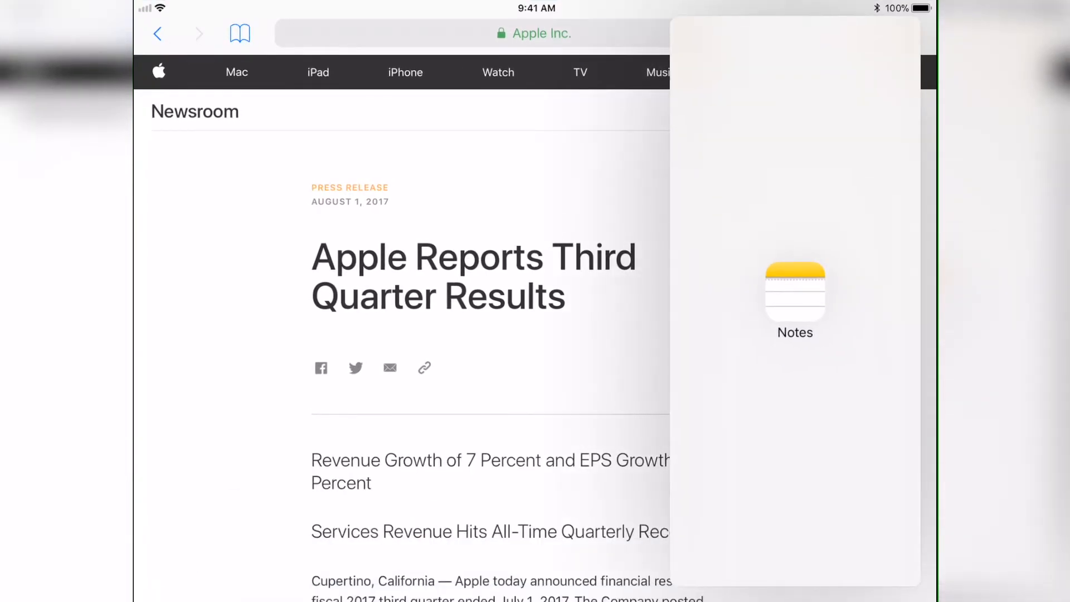
pyautogui.click(795, 296)
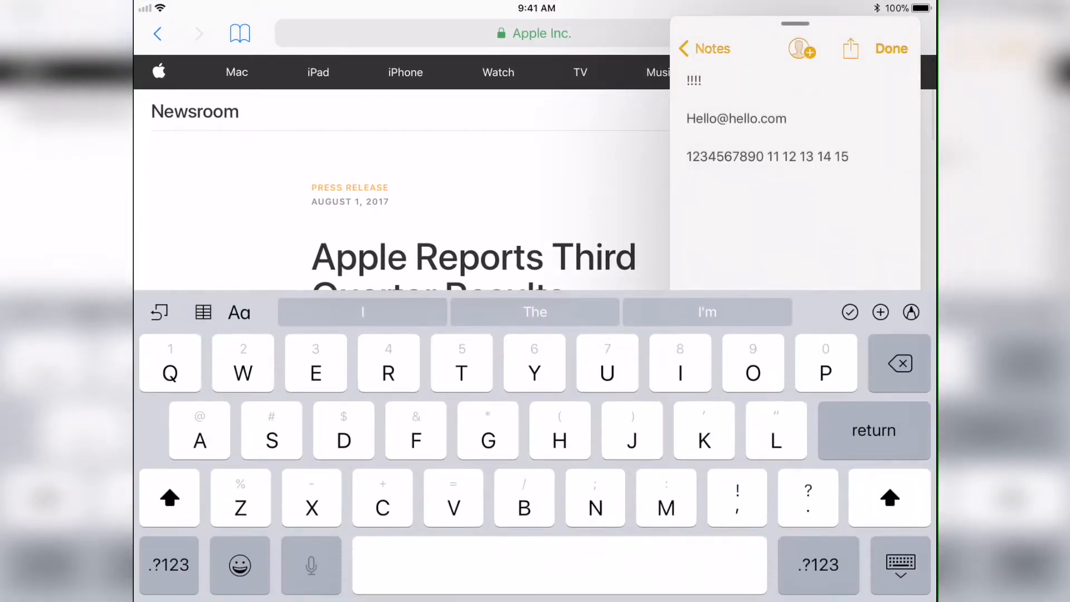
pyautogui.click(891, 48)
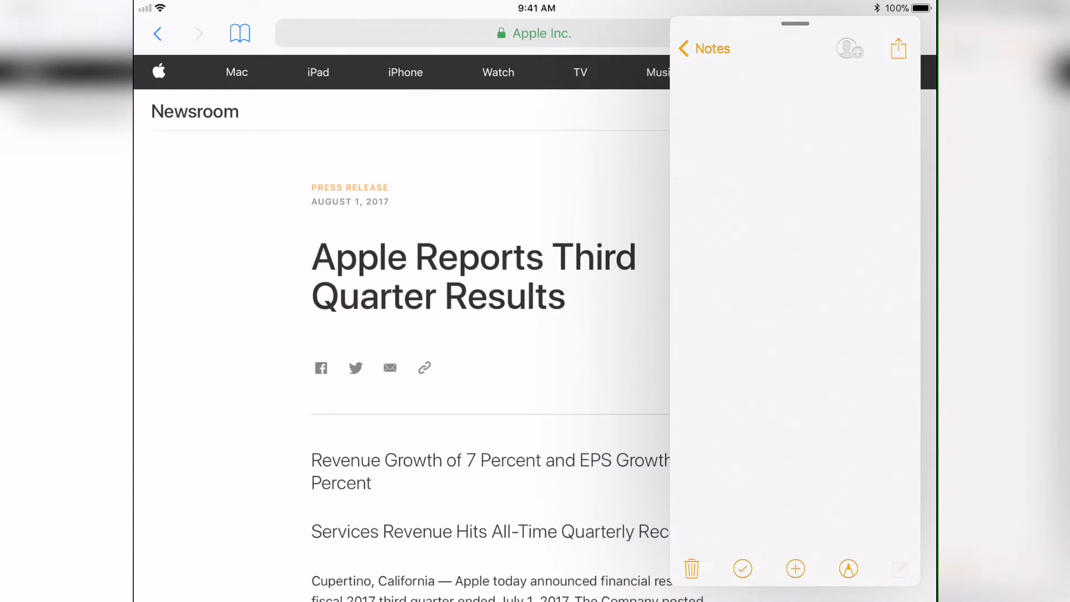
pyautogui.click(792, 170)
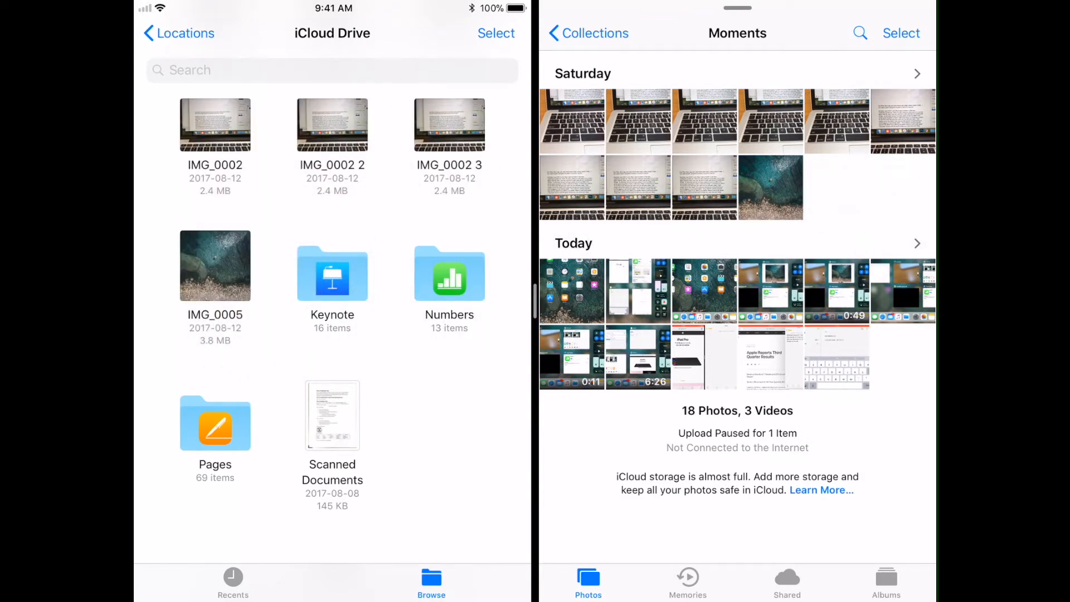
# Step: Swipe up the Dock to bring Files into Split View beside Photos Moments
pyautogui.scroll(3)
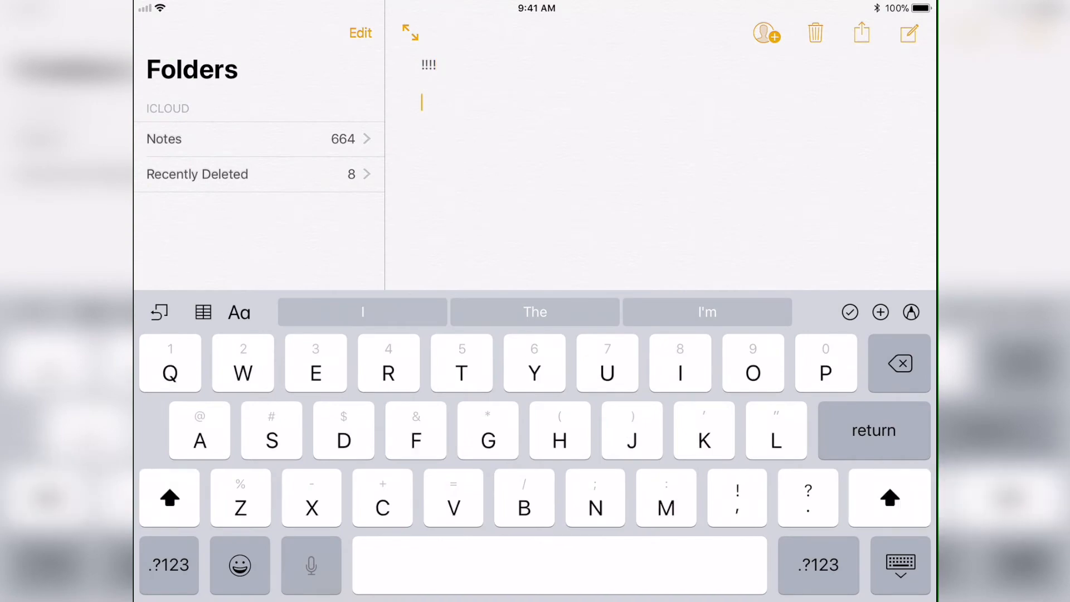
pyautogui.write('Hello')
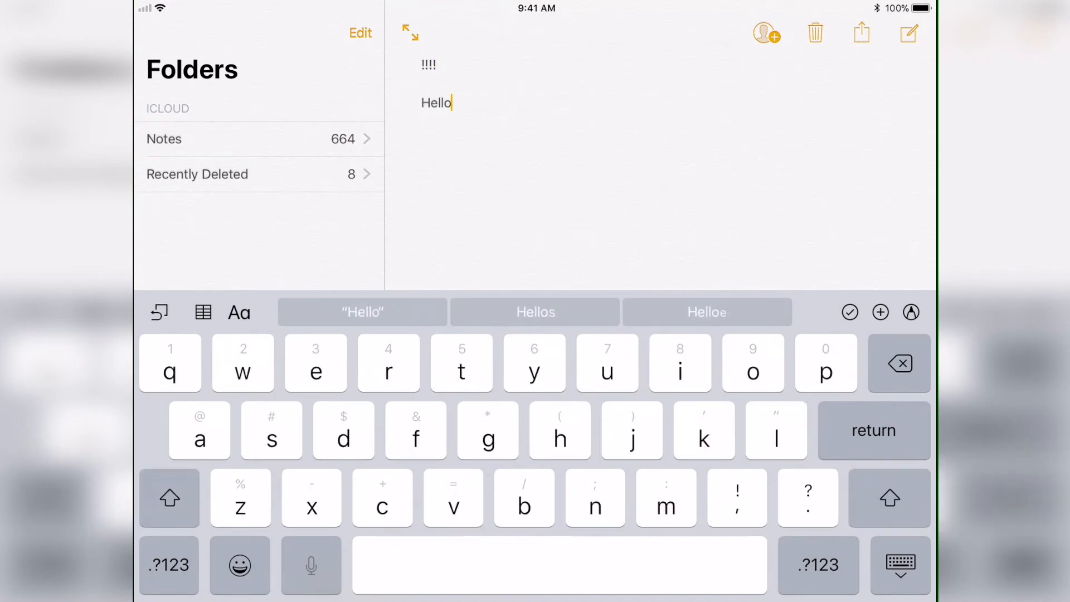
pyautogui.write('@')
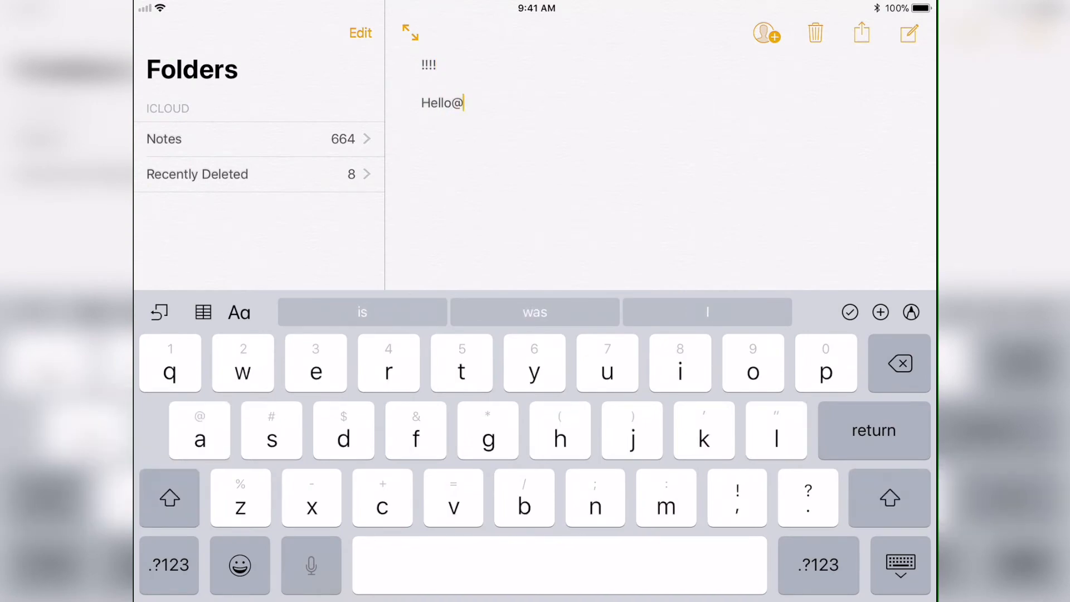
pyautogui.write('hello.com')
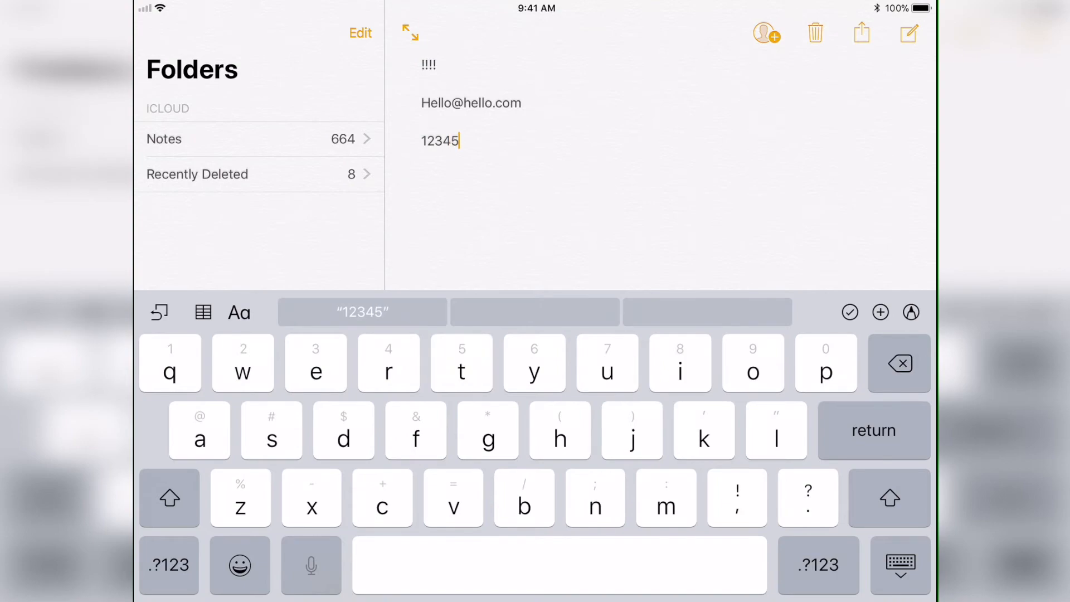
pyautogui.write('6789')
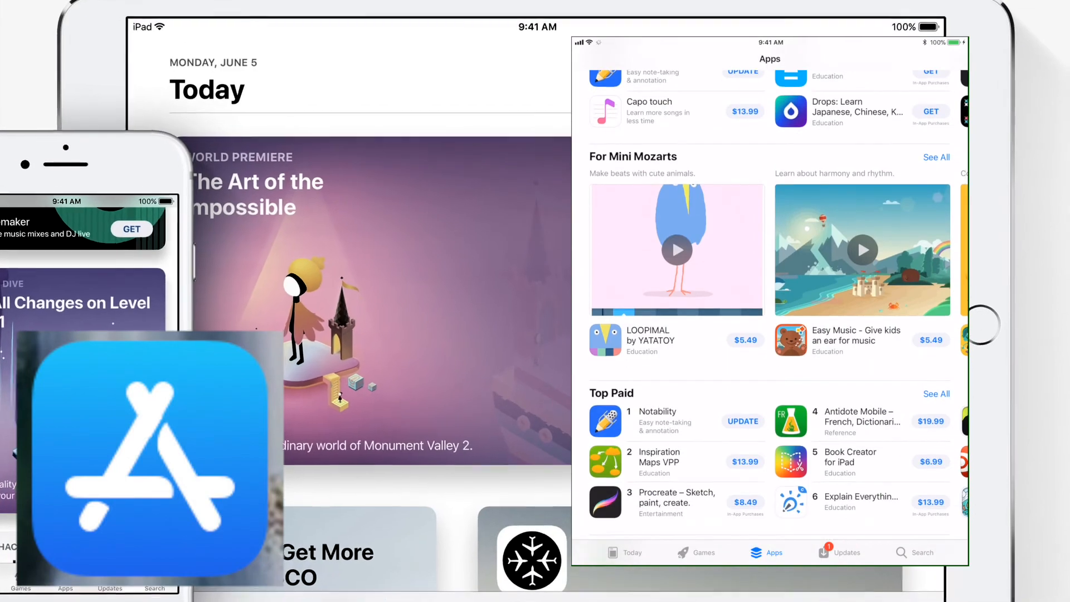
# Step: Scroll the App Store preview, then switch to Files from the Dock to show iCloud Drive
pyautogui.scroll(-3)
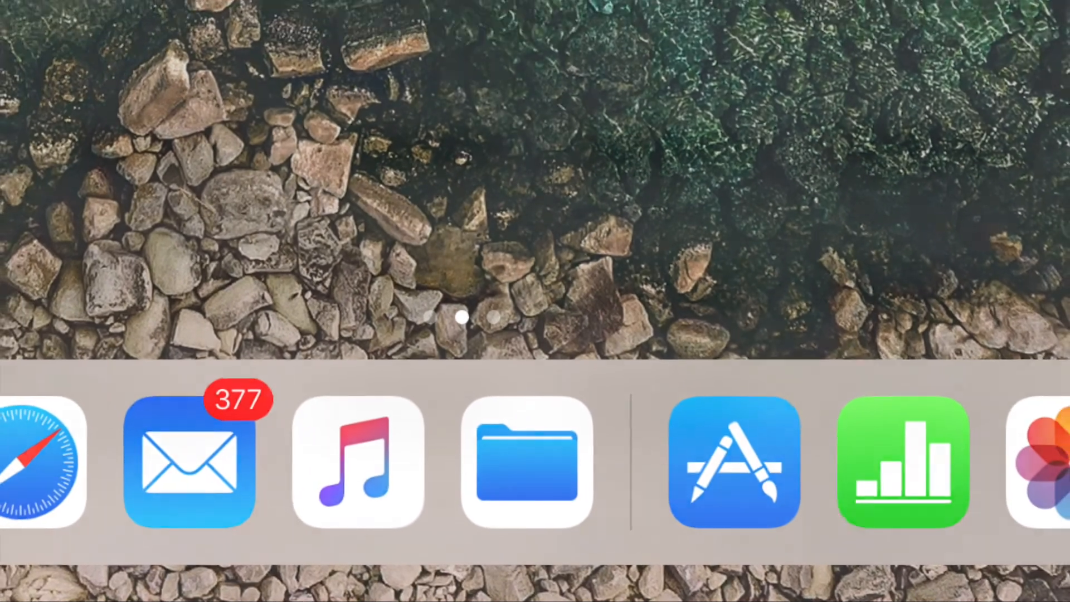
pyautogui.click(526, 464)
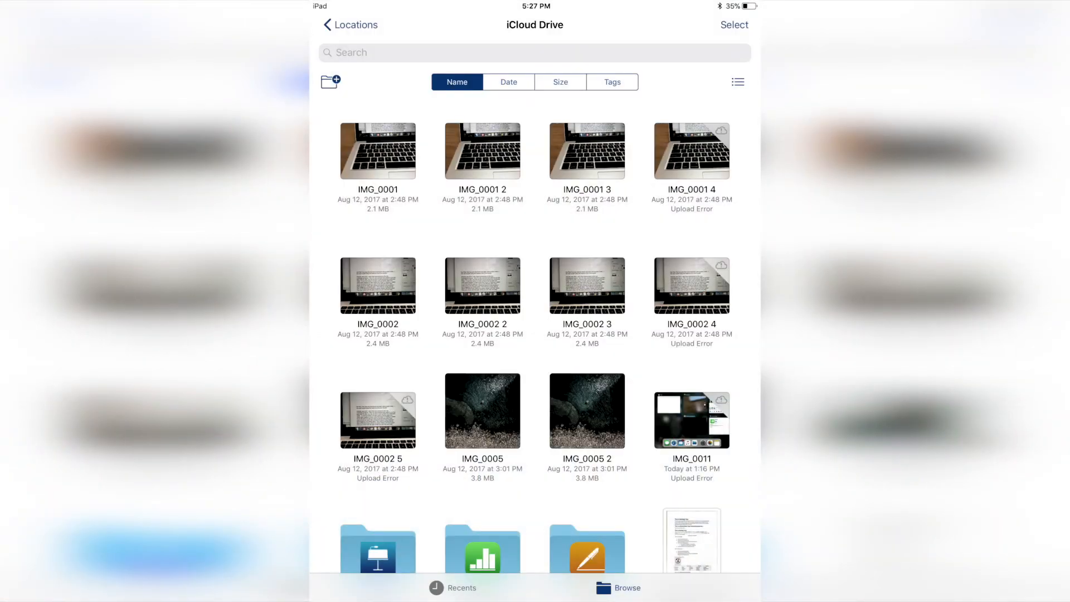